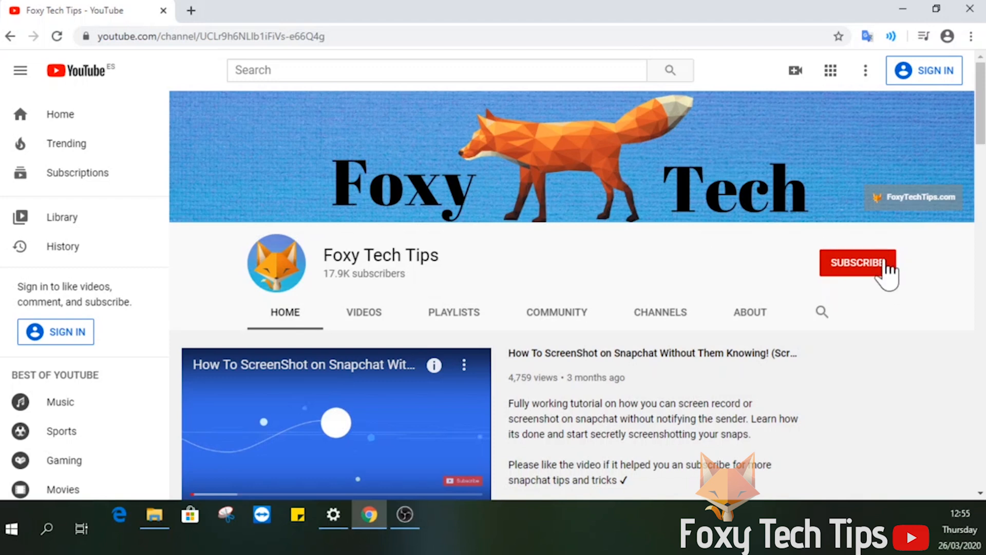
{"action": "mouse_move", "coordinate": [857, 284]}
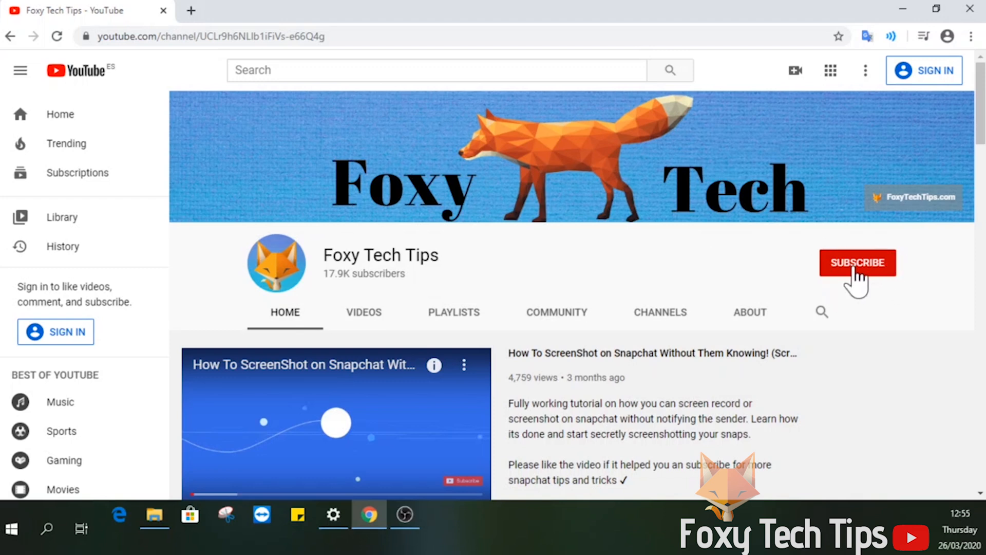
{"action": "mouse_move", "coordinate": [858, 290]}
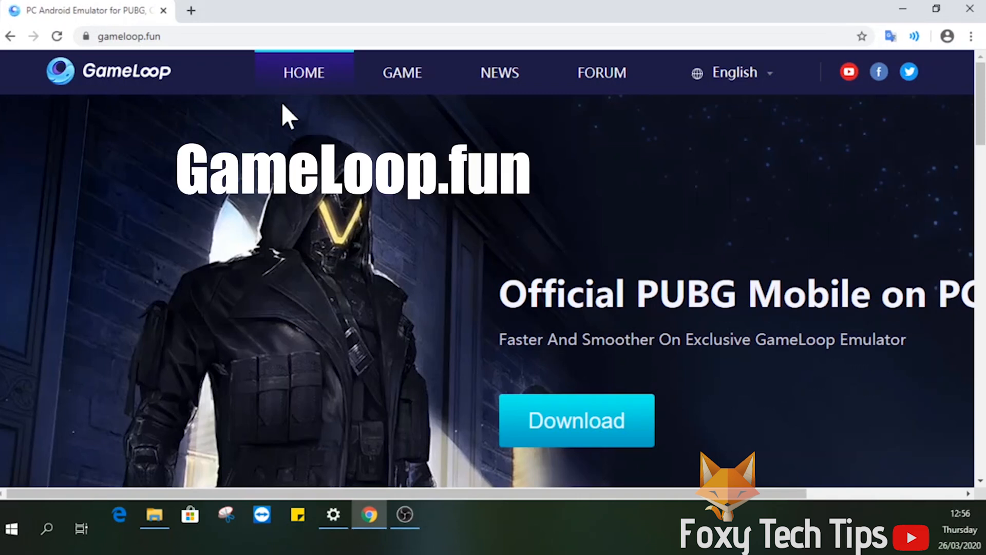
{"action": "mouse_move", "coordinate": [555, 233]}
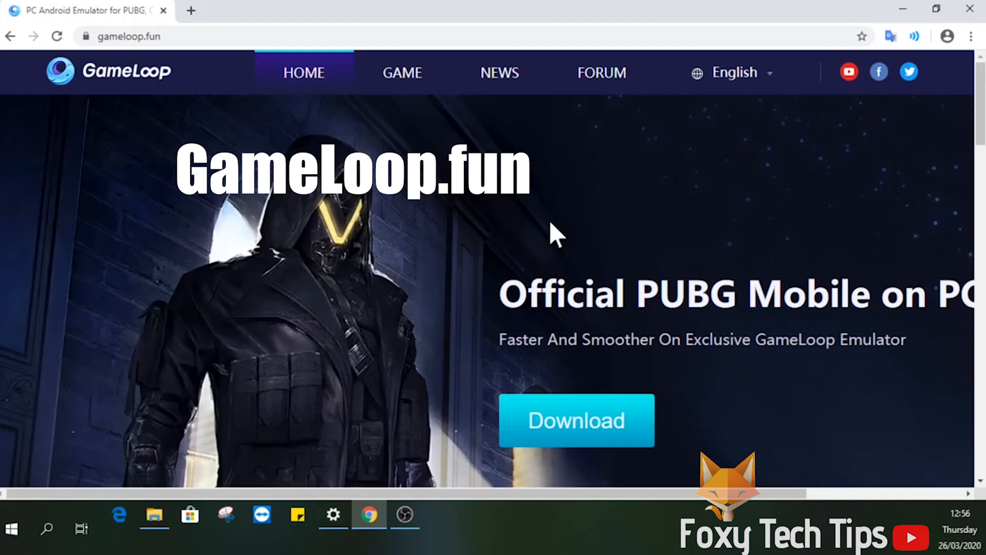
{"action": "mouse_move", "coordinate": [478, 210]}
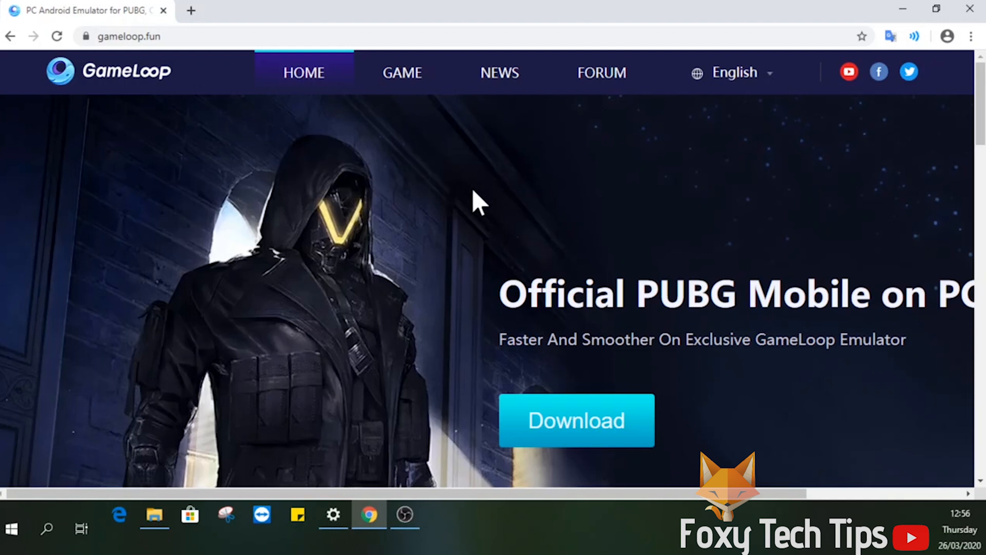
{"action": "mouse_move", "coordinate": [518, 229]}
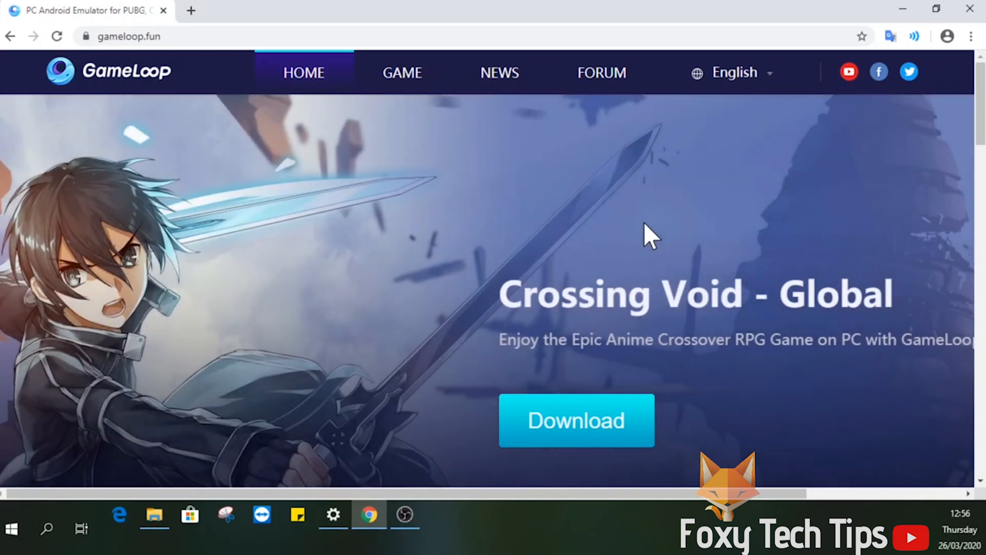
Step: Download the Call of Duty: Mobile installer from Hot Games and run the downloaded .exe
{"action": "scroll", "scroll_direction": "down", "scroll_amount": 3}
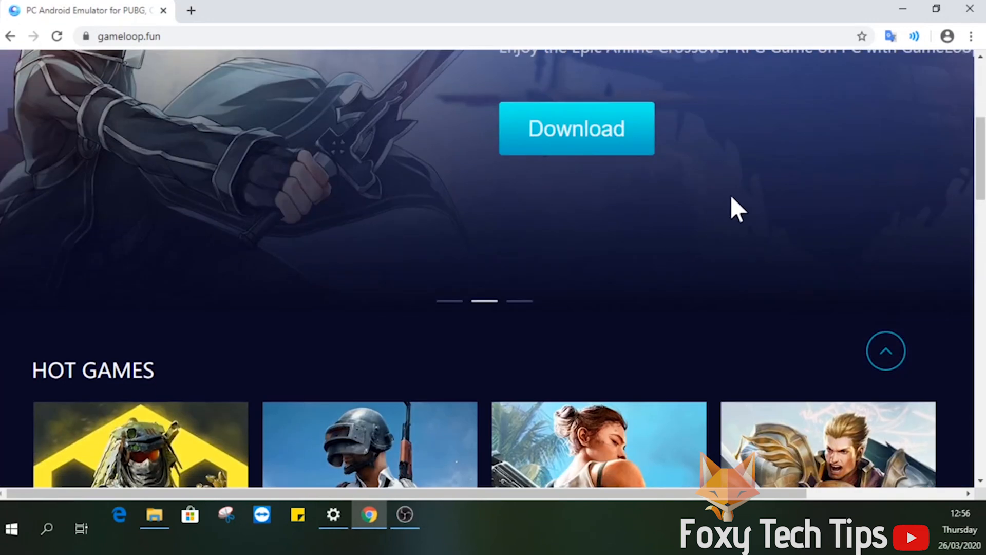
{"action": "scroll", "scroll_direction": "down", "scroll_amount": 3}
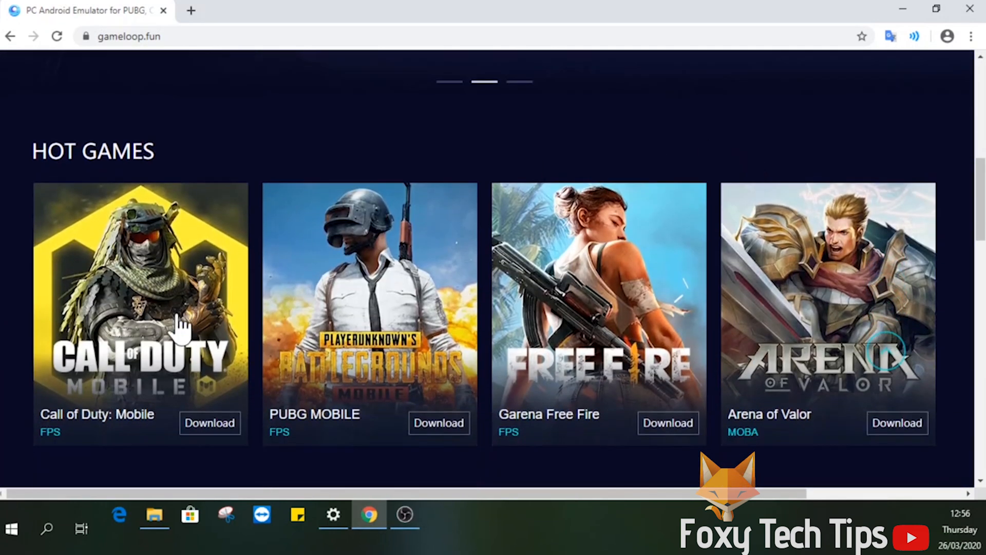
{"action": "mouse_move", "coordinate": [210, 431]}
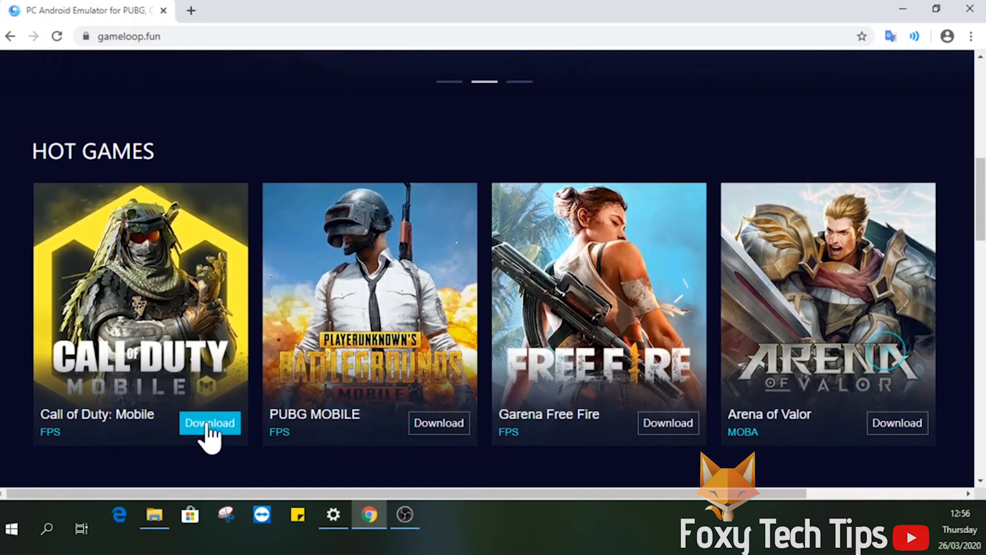
{"action": "left_click", "coordinate": [209, 424]}
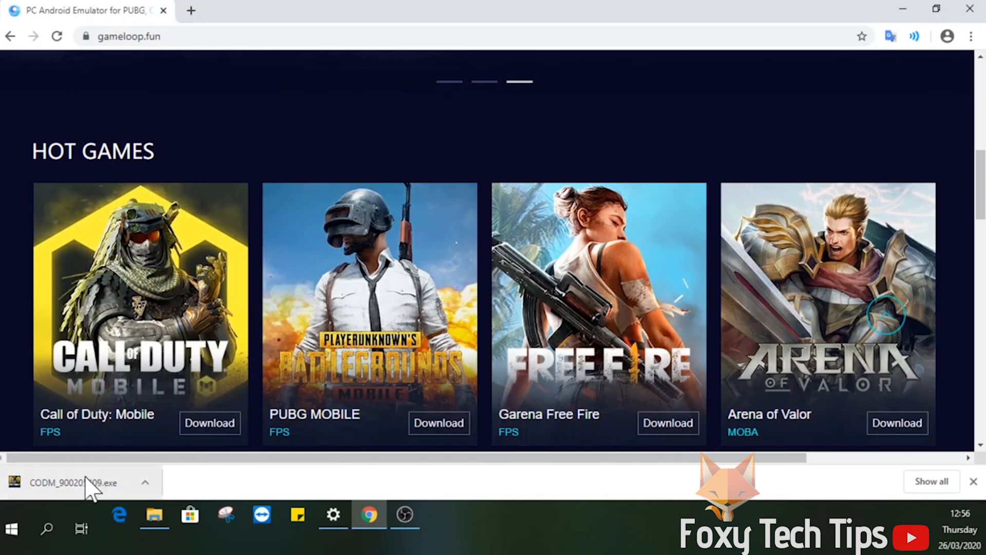
{"action": "left_click", "coordinate": [77, 483]}
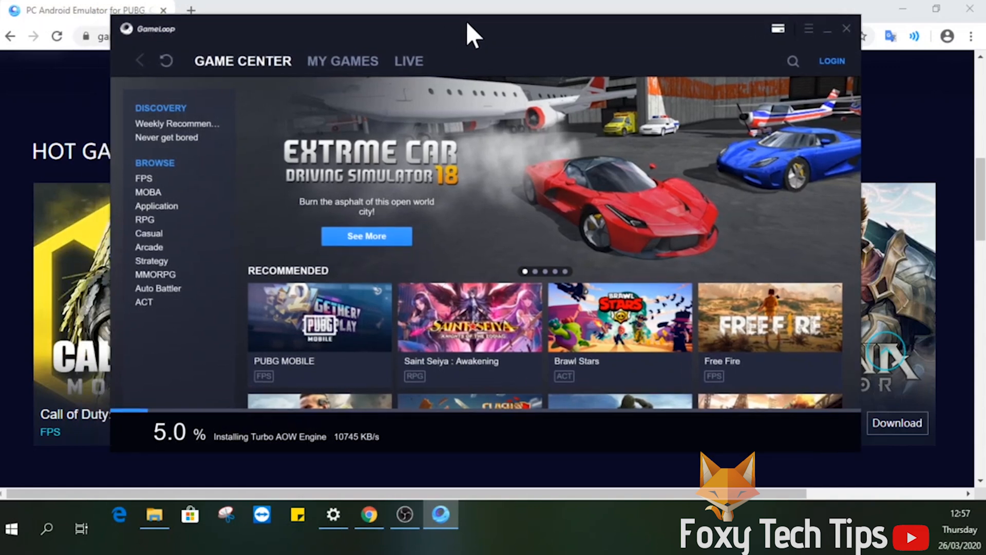
{"action": "mouse_move", "coordinate": [436, 335]}
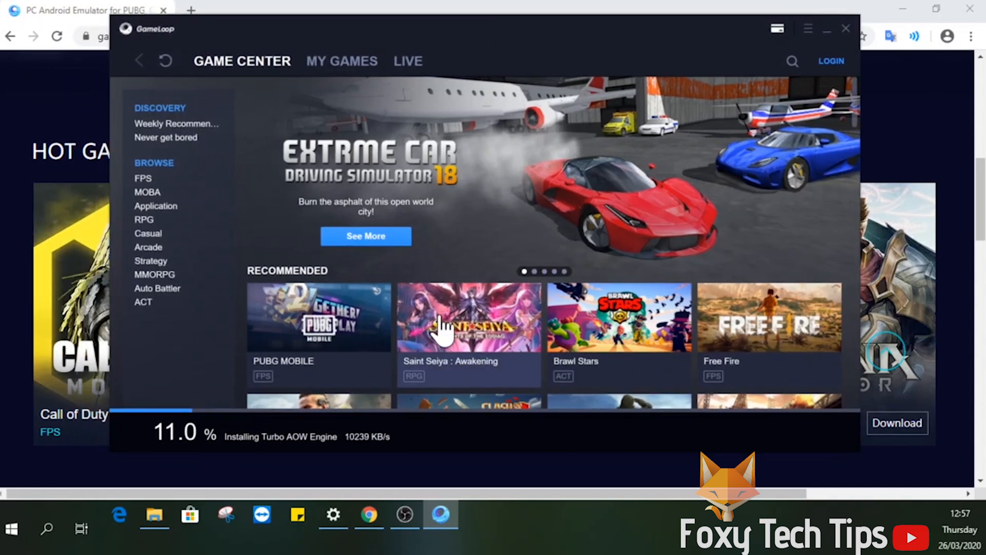
{"action": "mouse_move", "coordinate": [277, 448]}
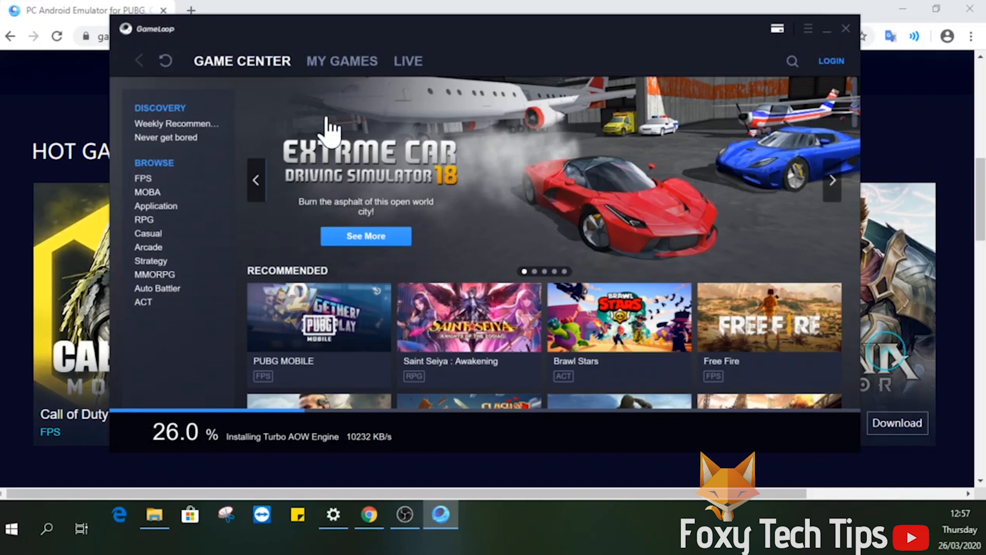
{"action": "mouse_move", "coordinate": [376, 292]}
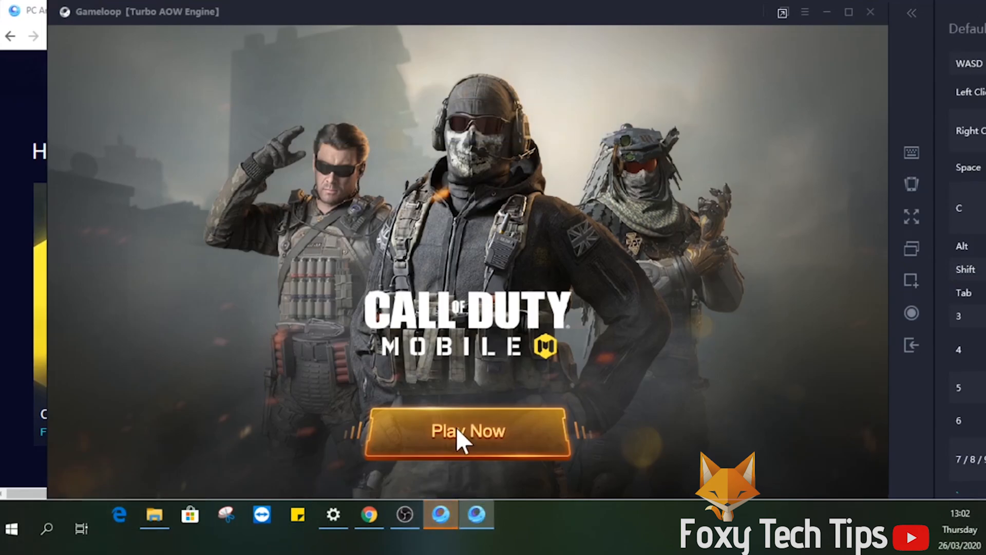
Step: Start Call of Duty: Mobile with Play Now, reaching the PC controls introduction
{"action": "left_click", "coordinate": [469, 439]}
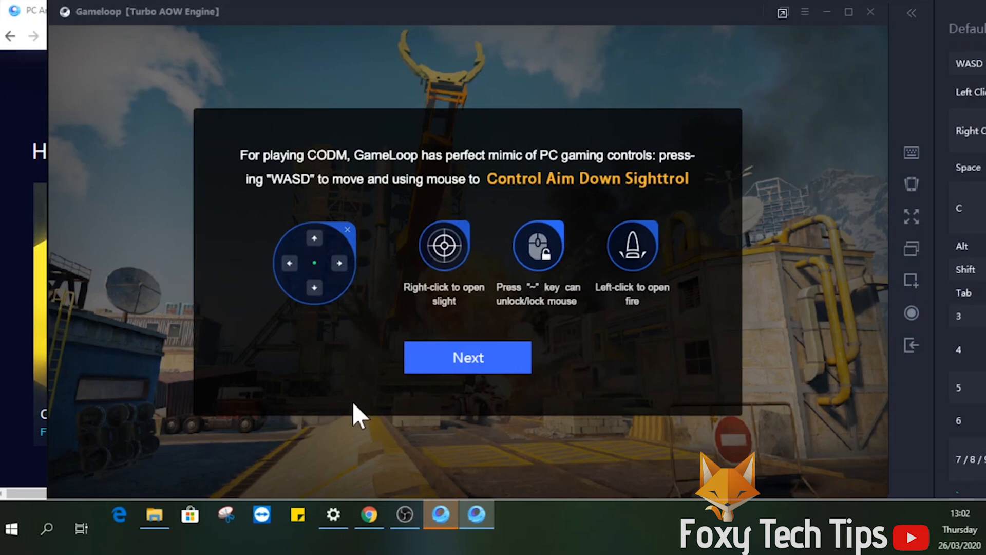
{"action": "mouse_move", "coordinate": [462, 224]}
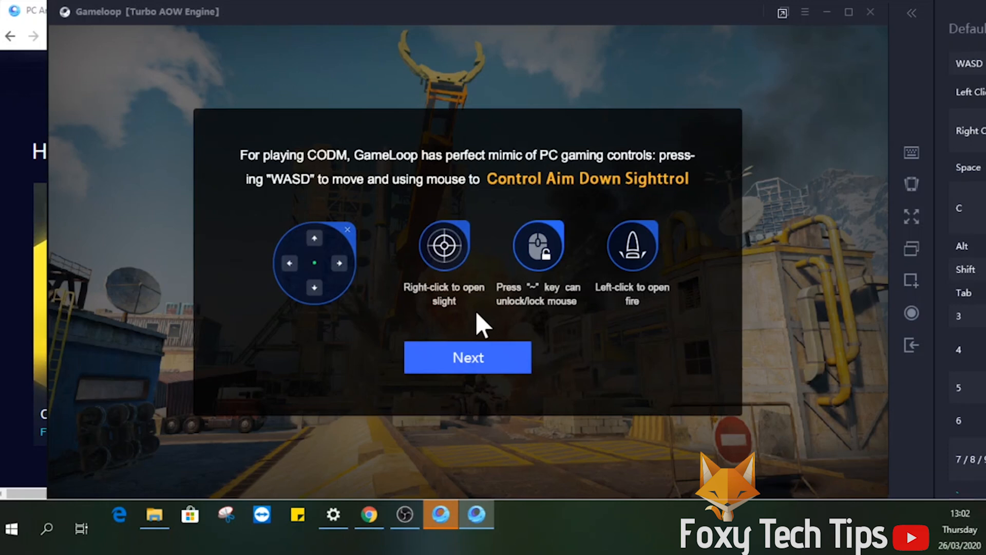
{"action": "mouse_move", "coordinate": [437, 336]}
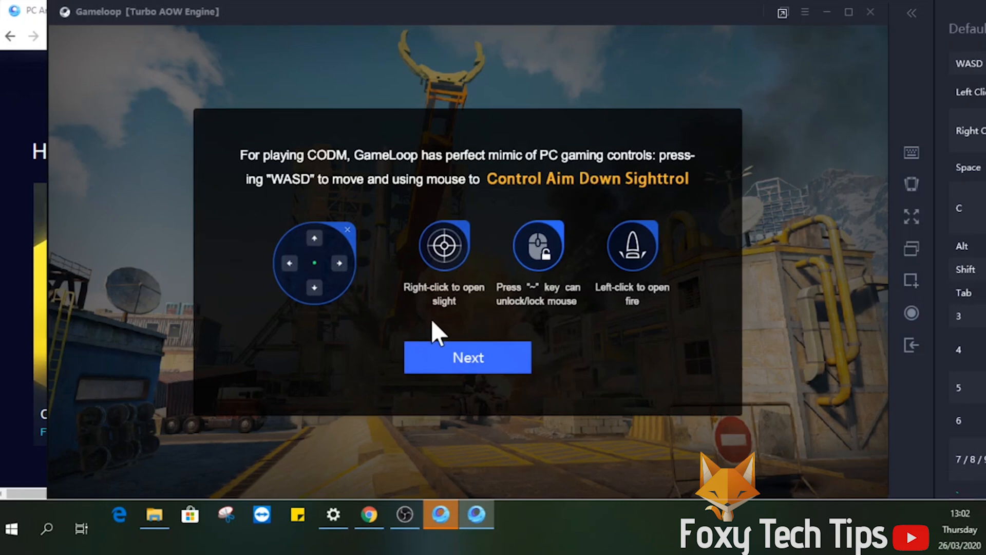
{"action": "mouse_move", "coordinate": [512, 325]}
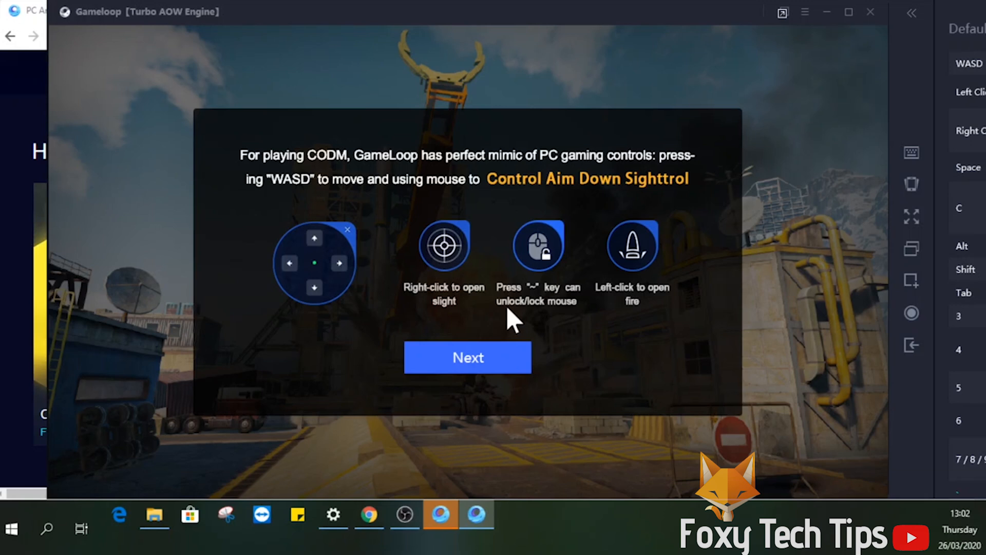
{"action": "mouse_move", "coordinate": [593, 314]}
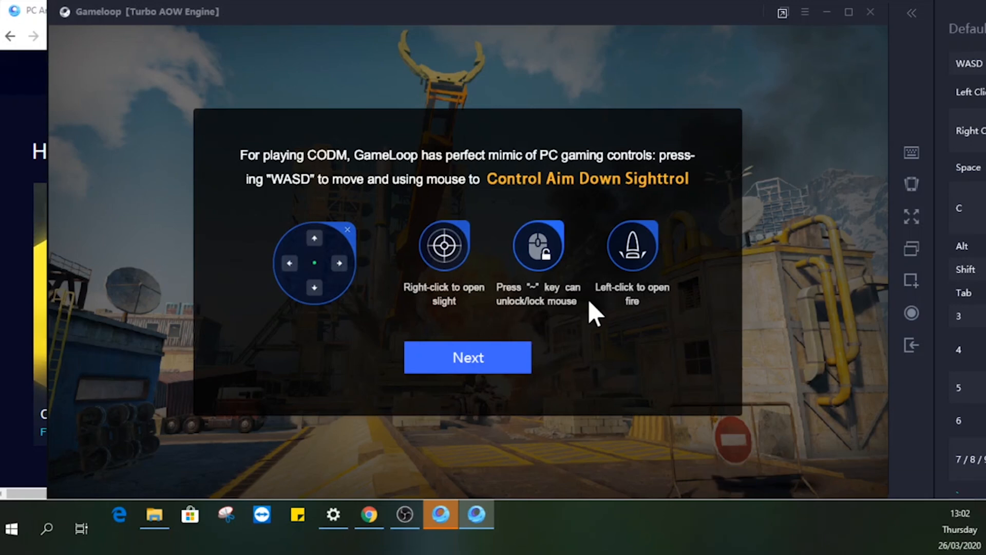
Step: Move past the controls guide with Next so the game loads into the Activision intro
{"action": "left_click", "coordinate": [468, 358]}
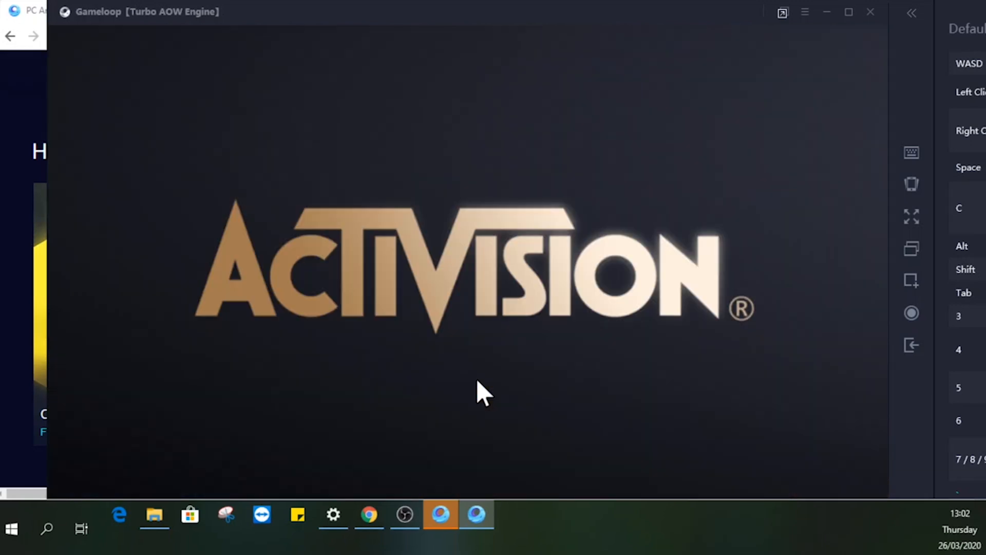
{"action": "mouse_move", "coordinate": [572, 279]}
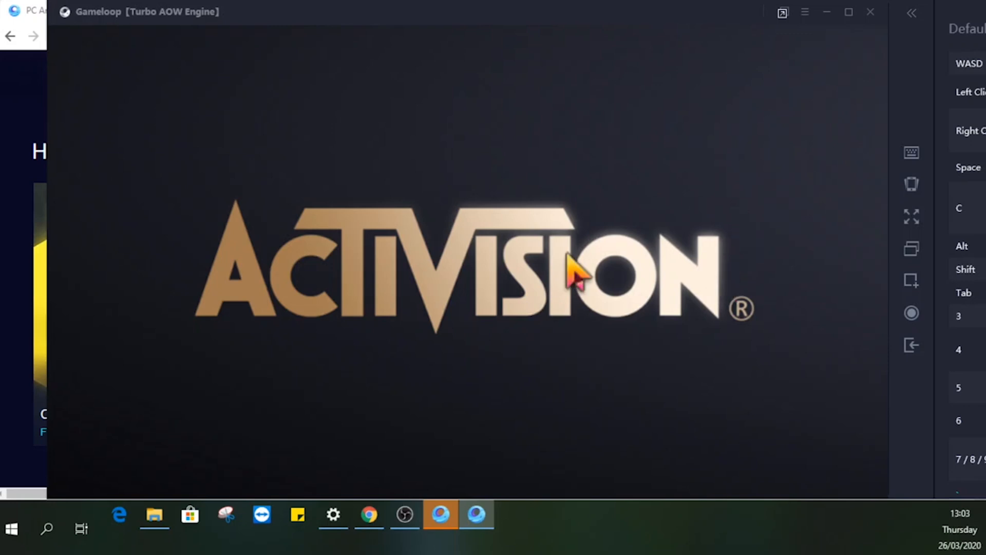
{"action": "mouse_move", "coordinate": [506, 277]}
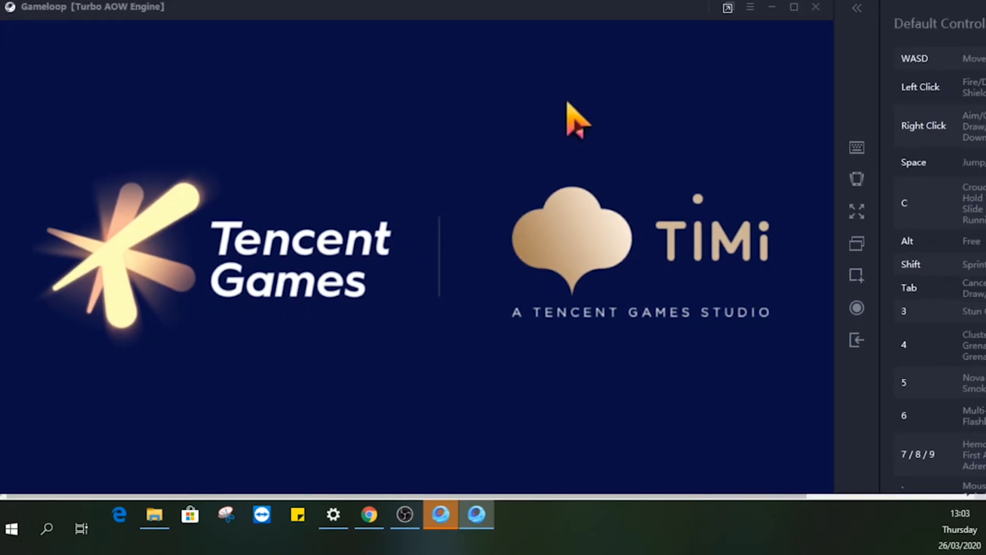
{"action": "mouse_move", "coordinate": [556, 263]}
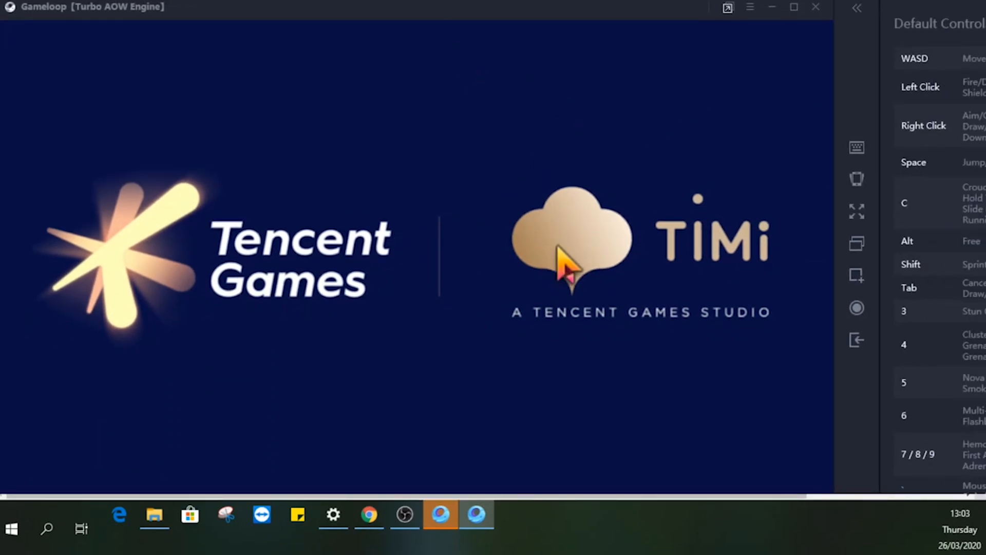